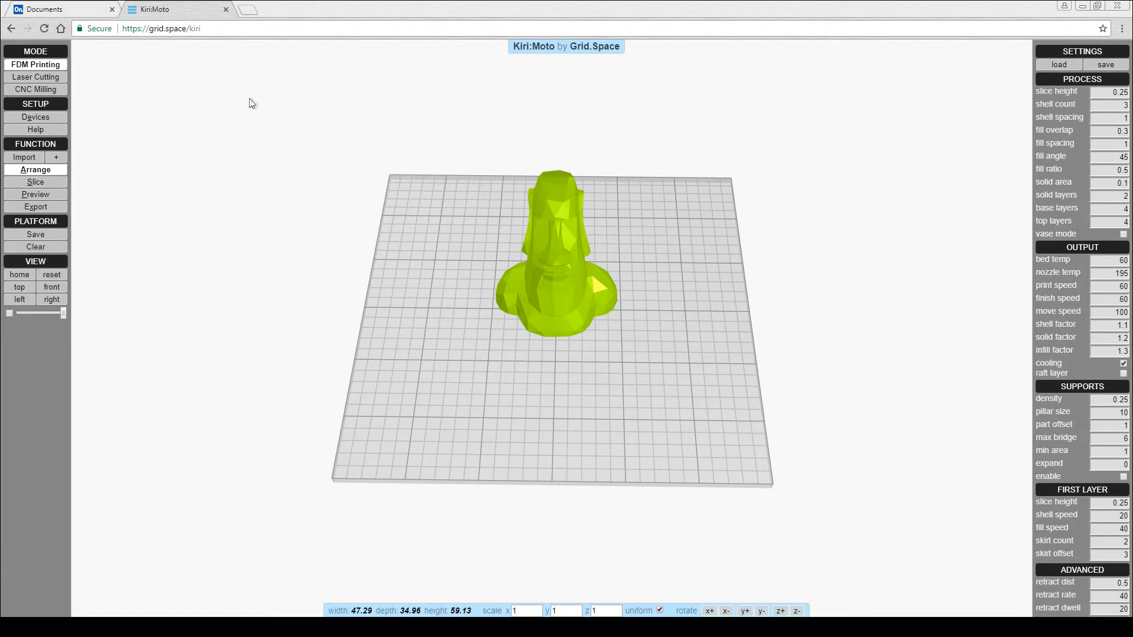
# Step: Download moai.stl from the Low Poly Moai Thingiverse page and return to Kiri:Moto
pyautogui.click(289, 9)
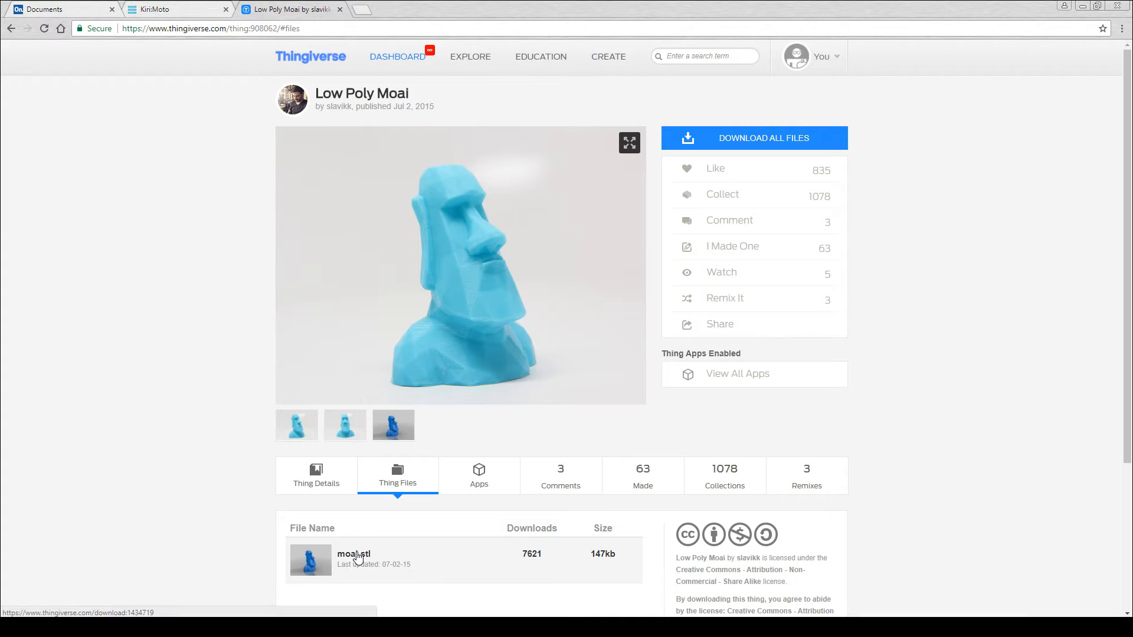
pyautogui.click(354, 554)
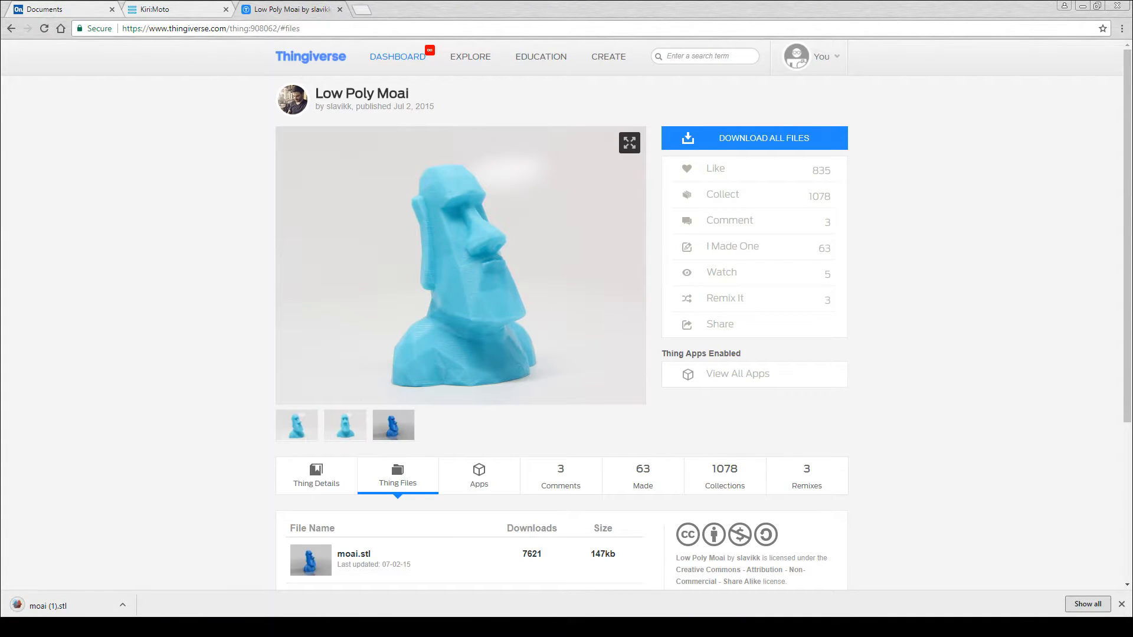
pyautogui.click(175, 9)
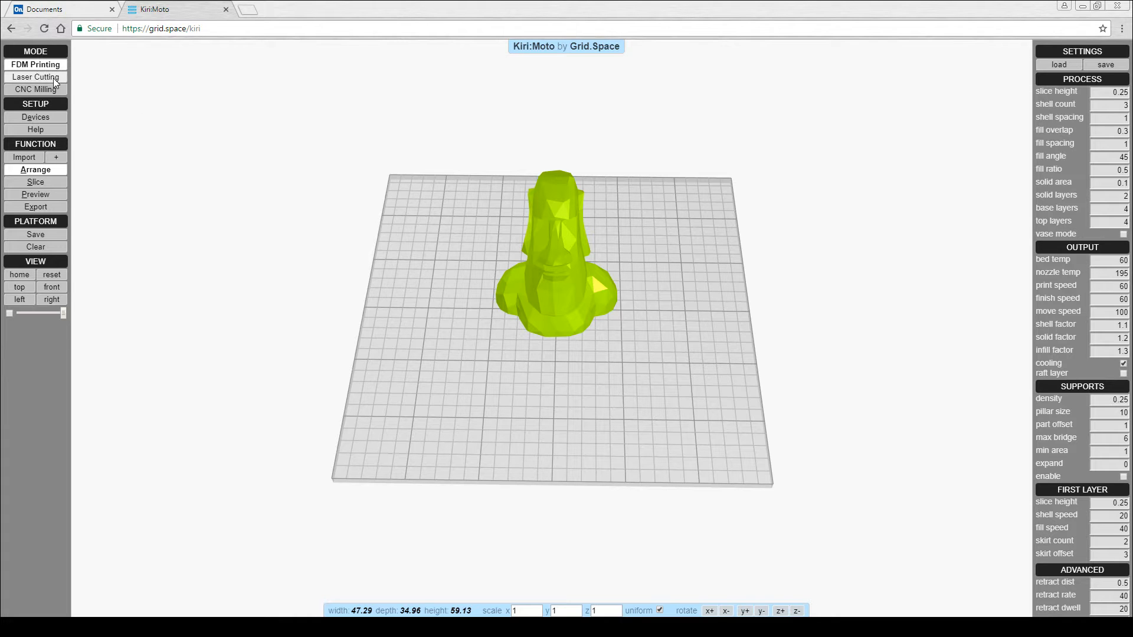
# Step: Select Laser Cutting mode and resize the build area from 500 to 200 width and depth
pyautogui.click(35, 77)
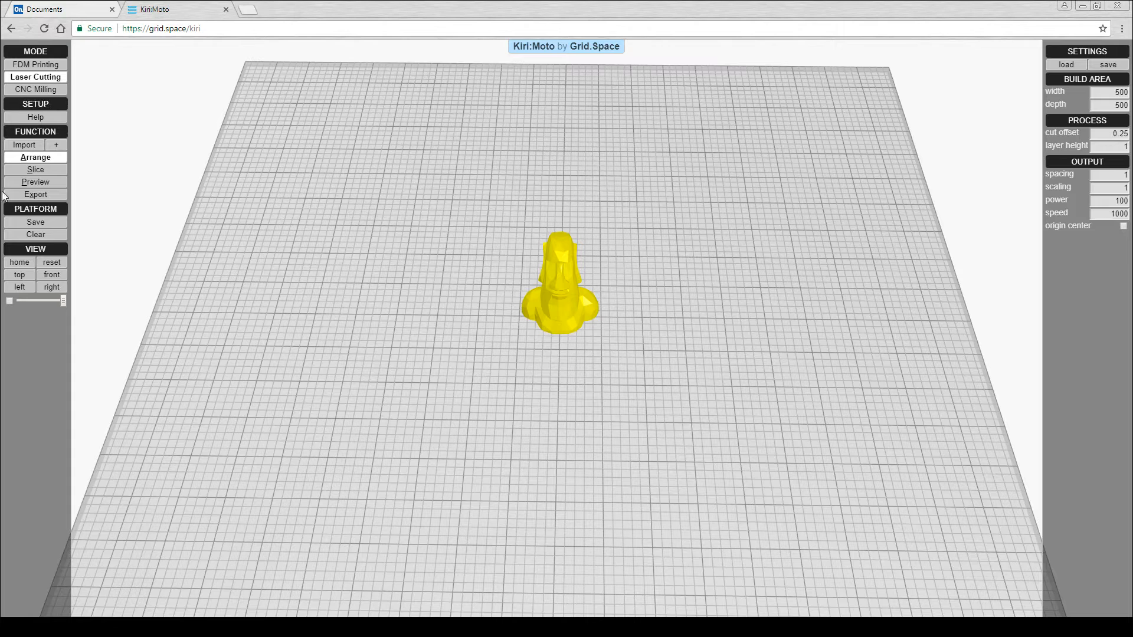
pyautogui.moveTo(996, 160)
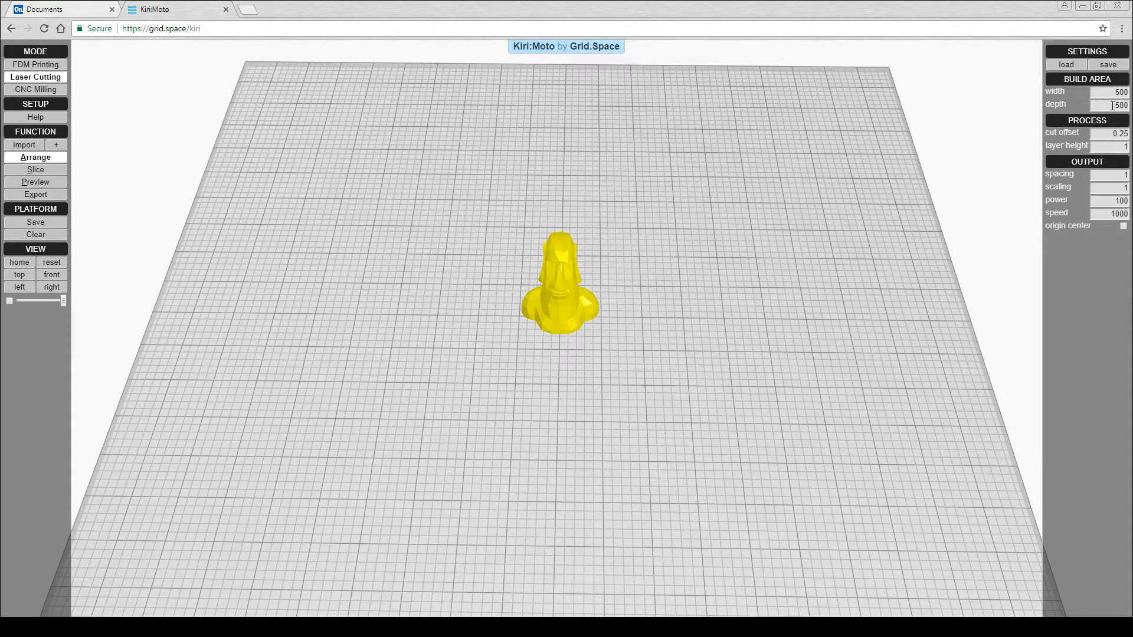
pyautogui.click(1113, 92)
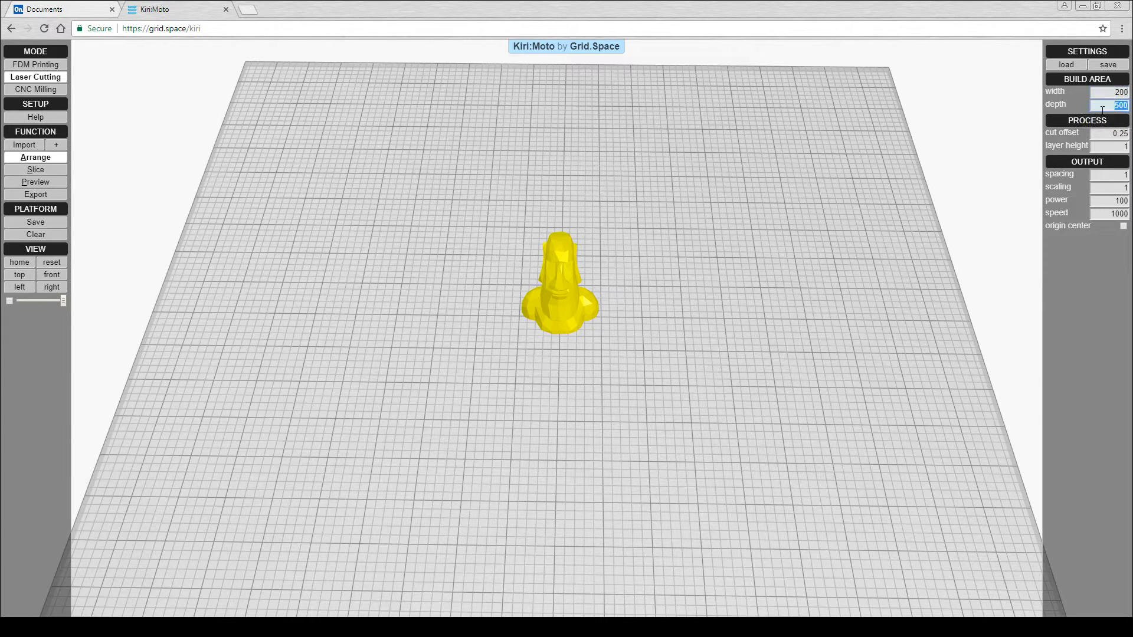
pyautogui.write('200')
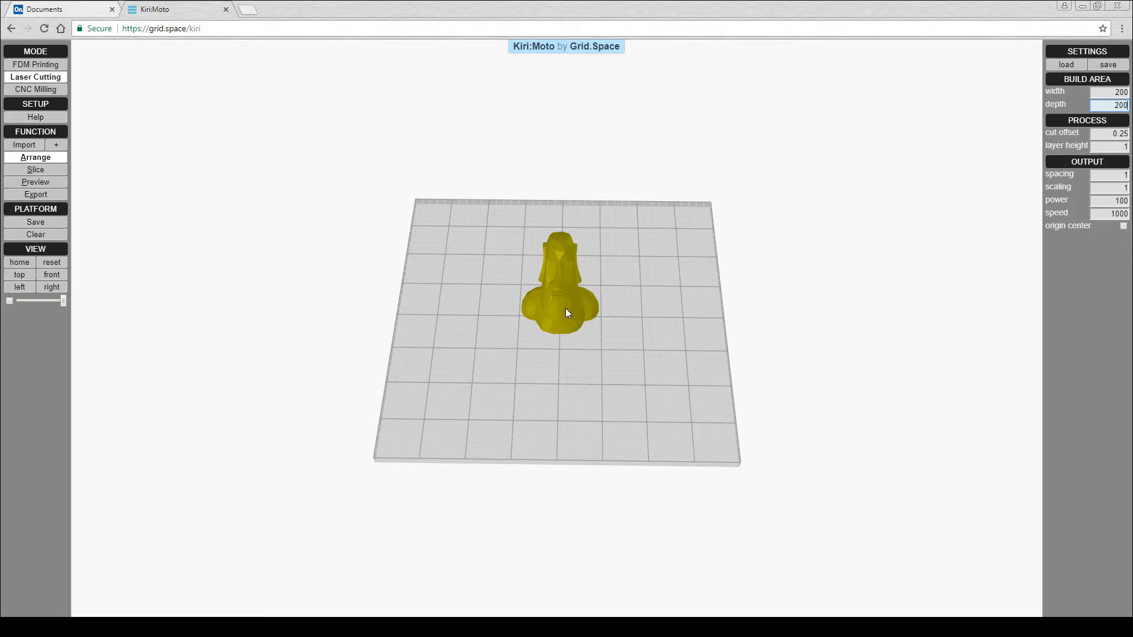
# Step: With the Moai selected, lower cut offset from 0.25 to 0.1 and laser speed to 550
pyautogui.click(567, 312)
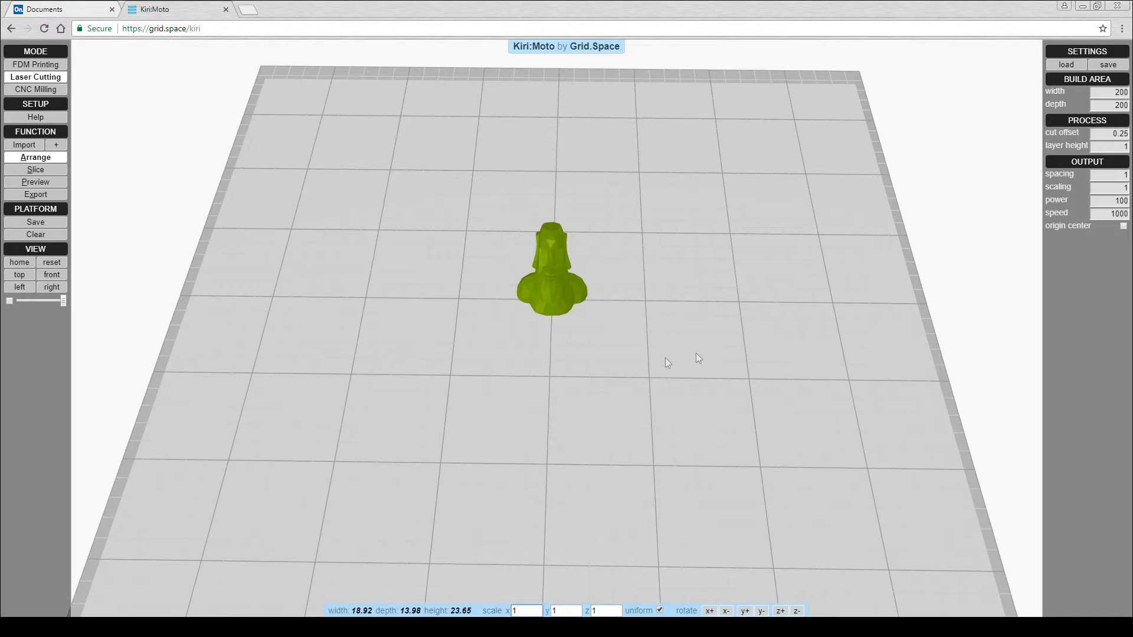
pyautogui.click(1114, 132)
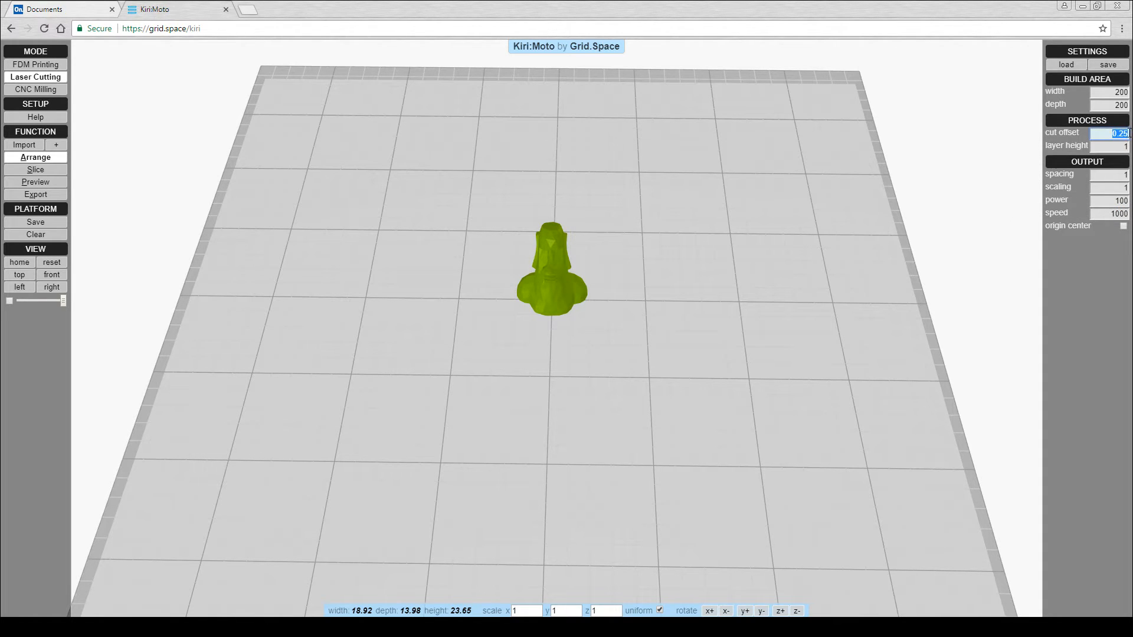
pyautogui.write('0')
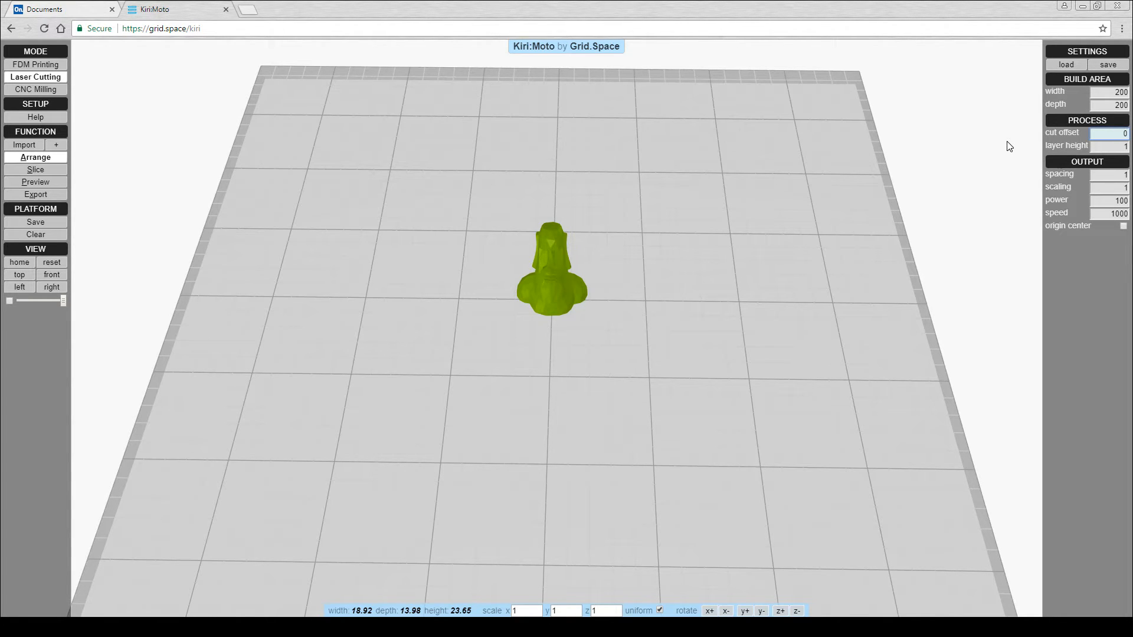
pyautogui.write('0.1')
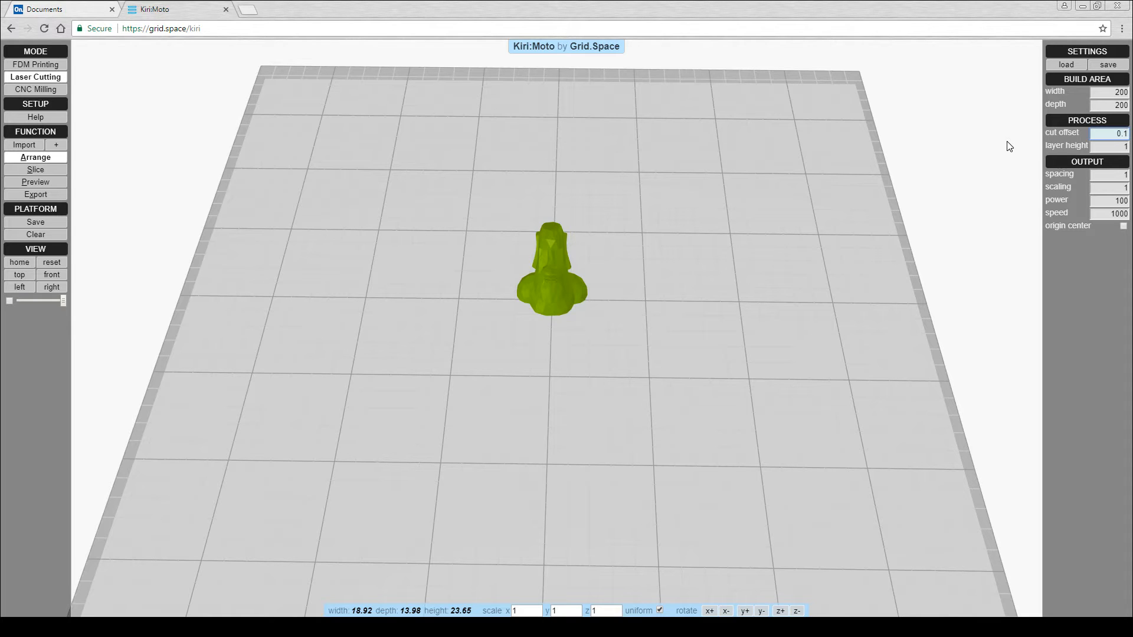
pyautogui.click(1105, 213)
pyautogui.write('550')
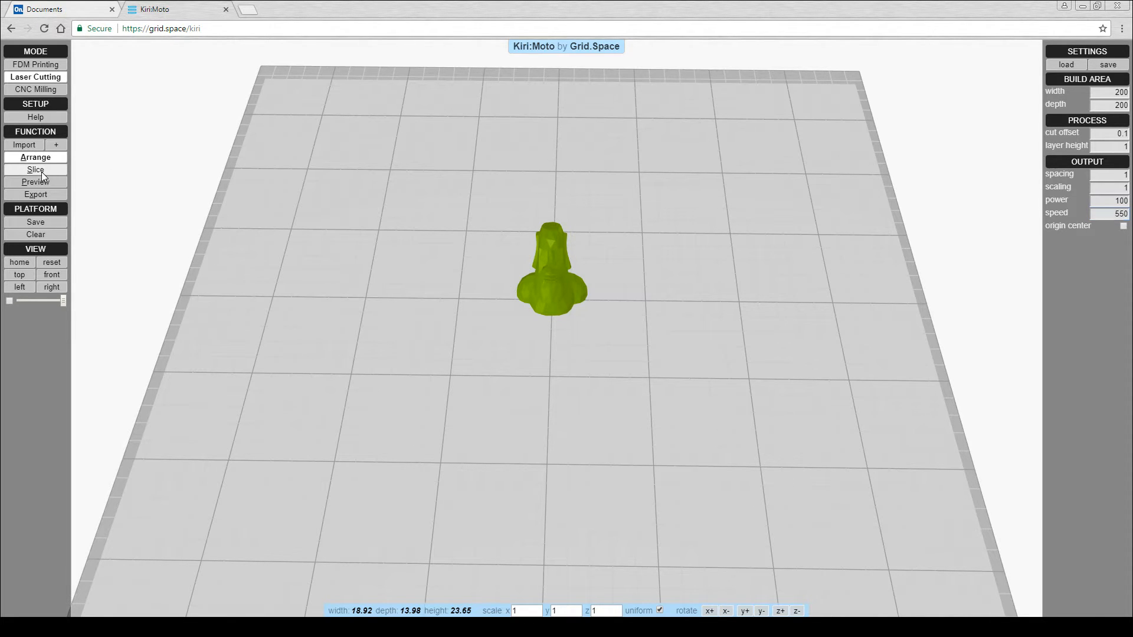
# Step: Slice the Moai, test layer height 0, then restore 1 mm for 23 layers
pyautogui.click(35, 170)
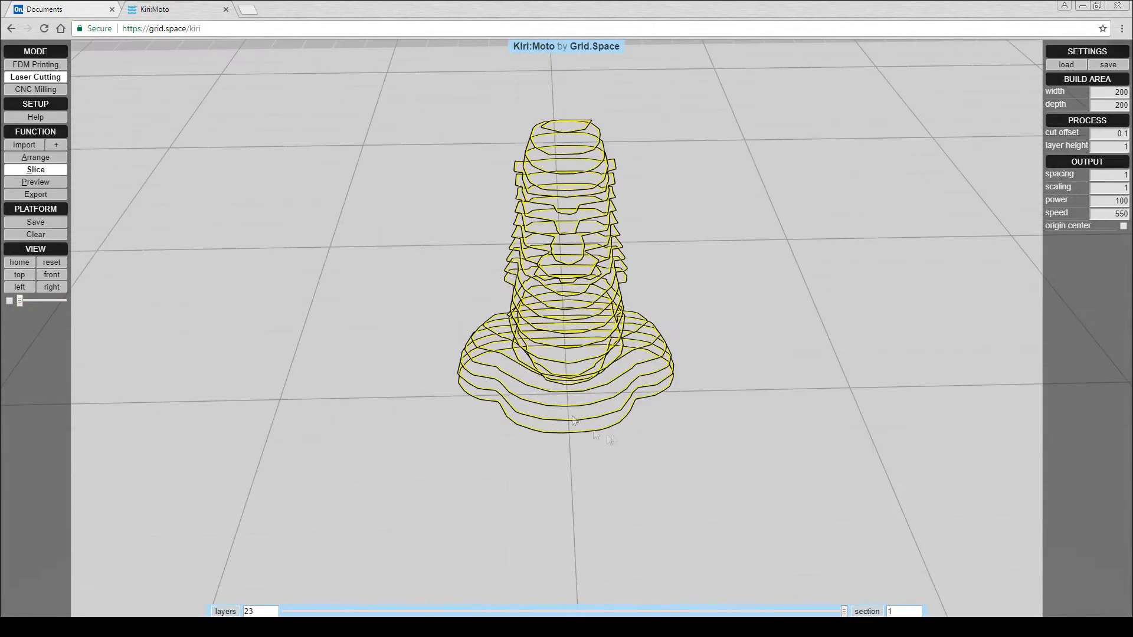
pyautogui.click(1121, 145)
pyautogui.write('3')
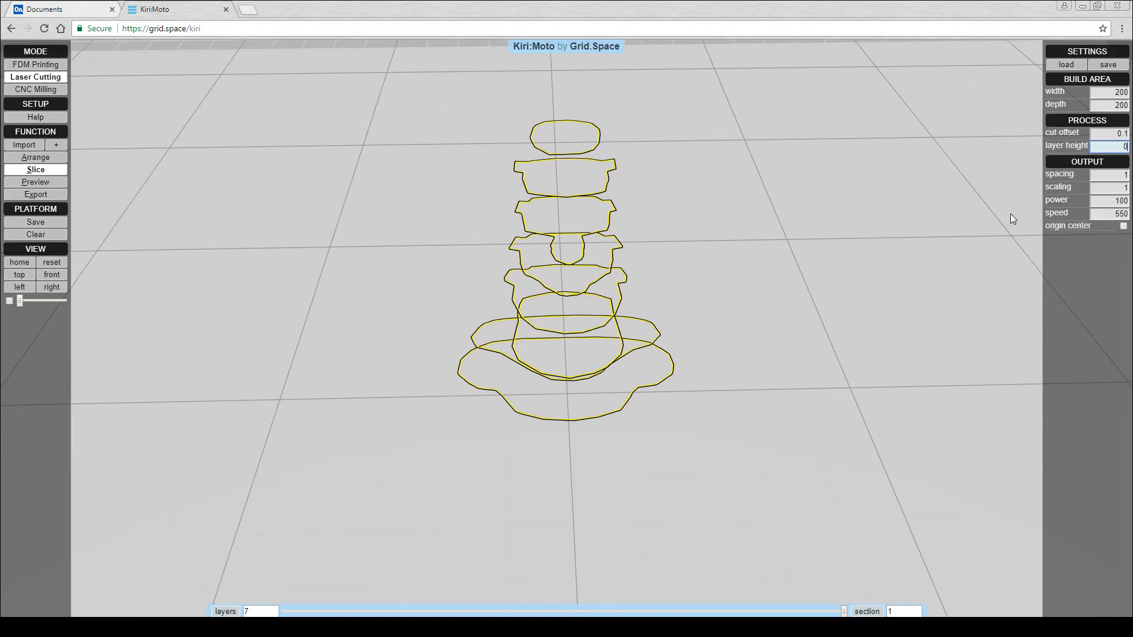
pyautogui.moveTo(36, 170)
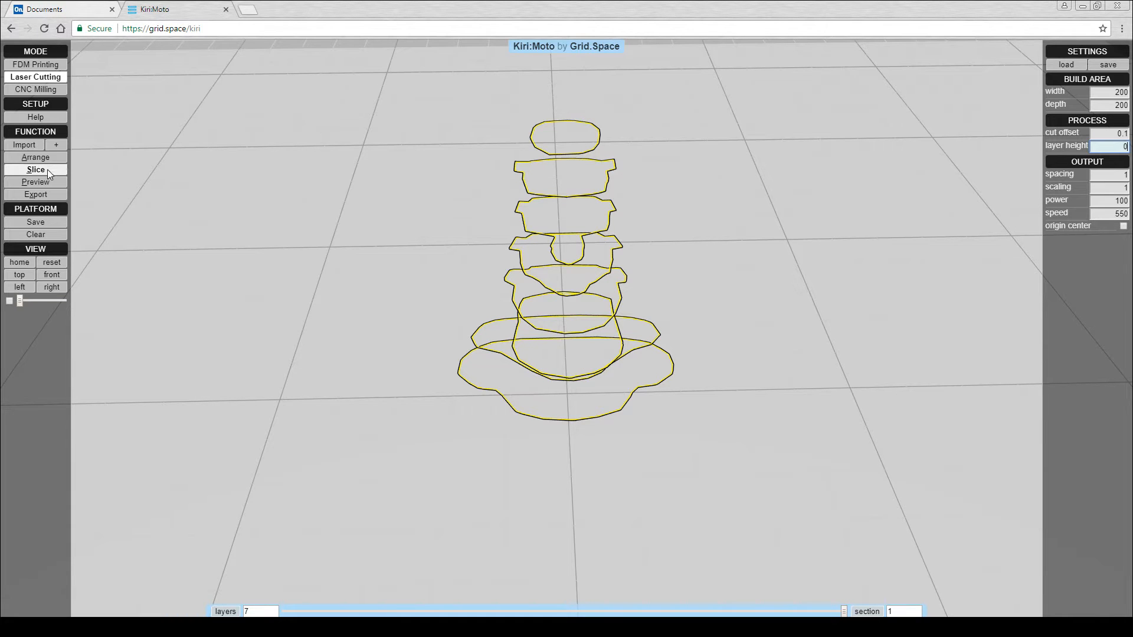
pyautogui.click(35, 169)
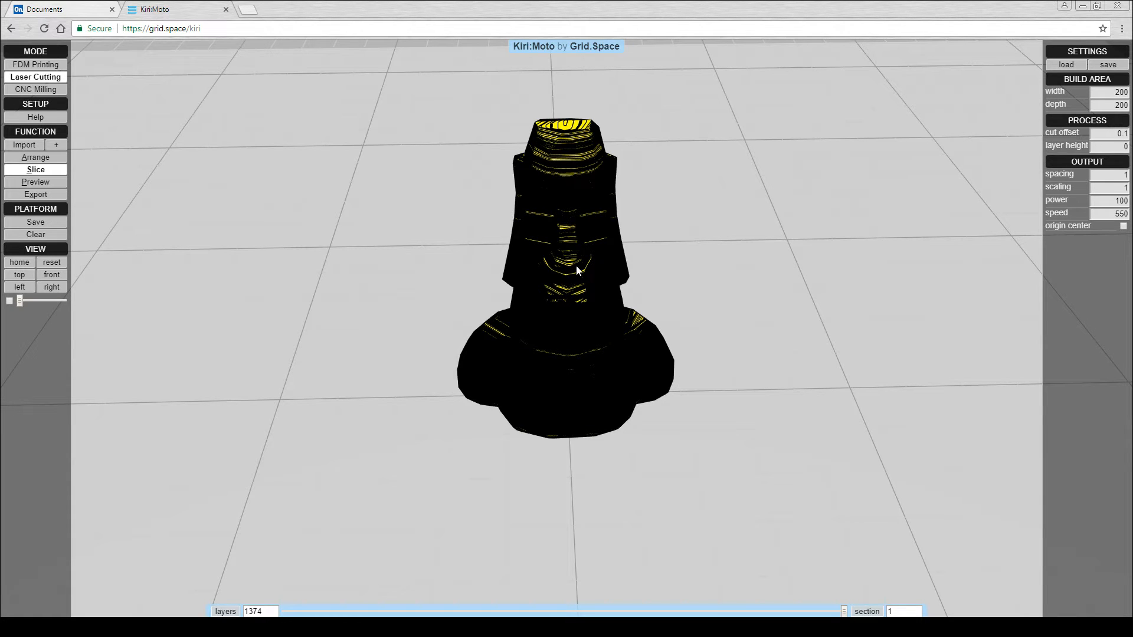
pyautogui.moveTo(695, 280)
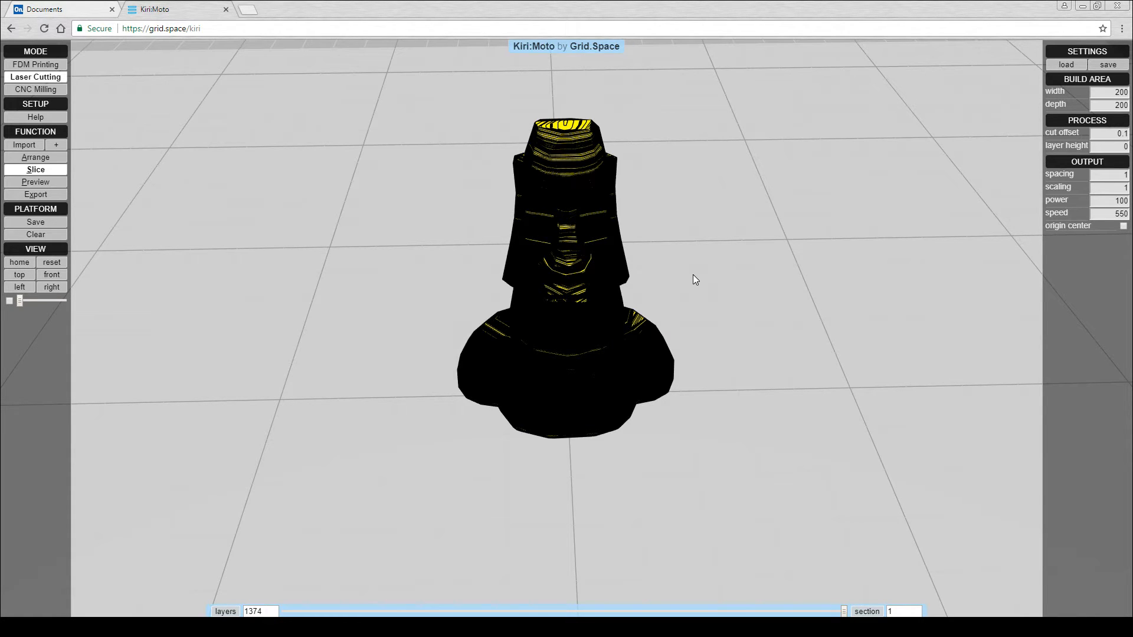
pyautogui.moveTo(982, 210)
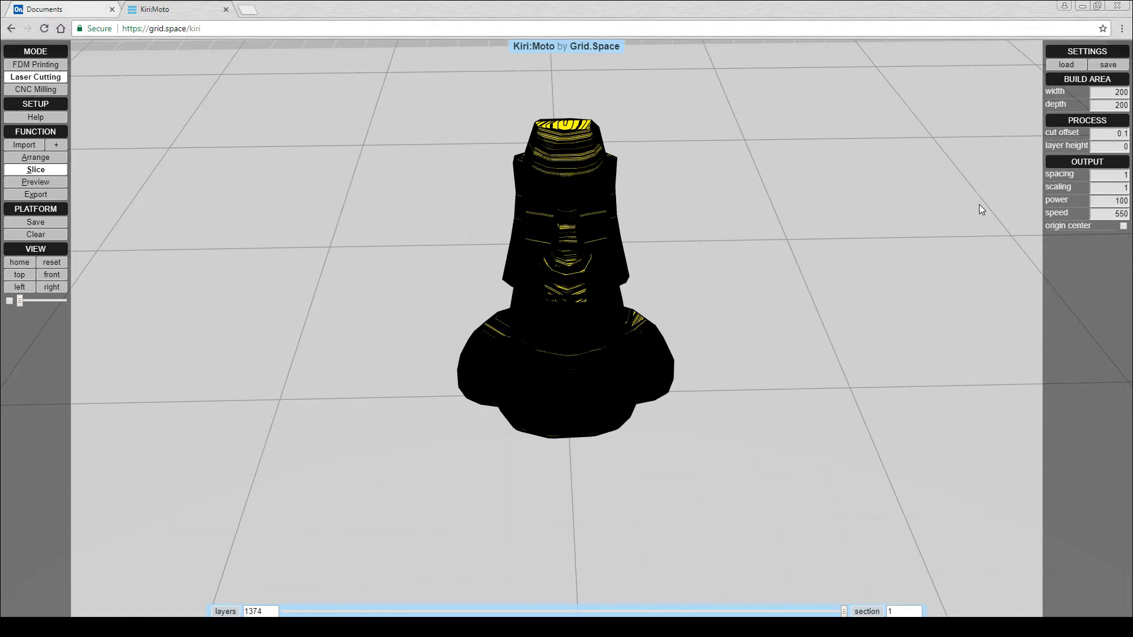
pyautogui.click(1120, 145)
pyautogui.write('1')
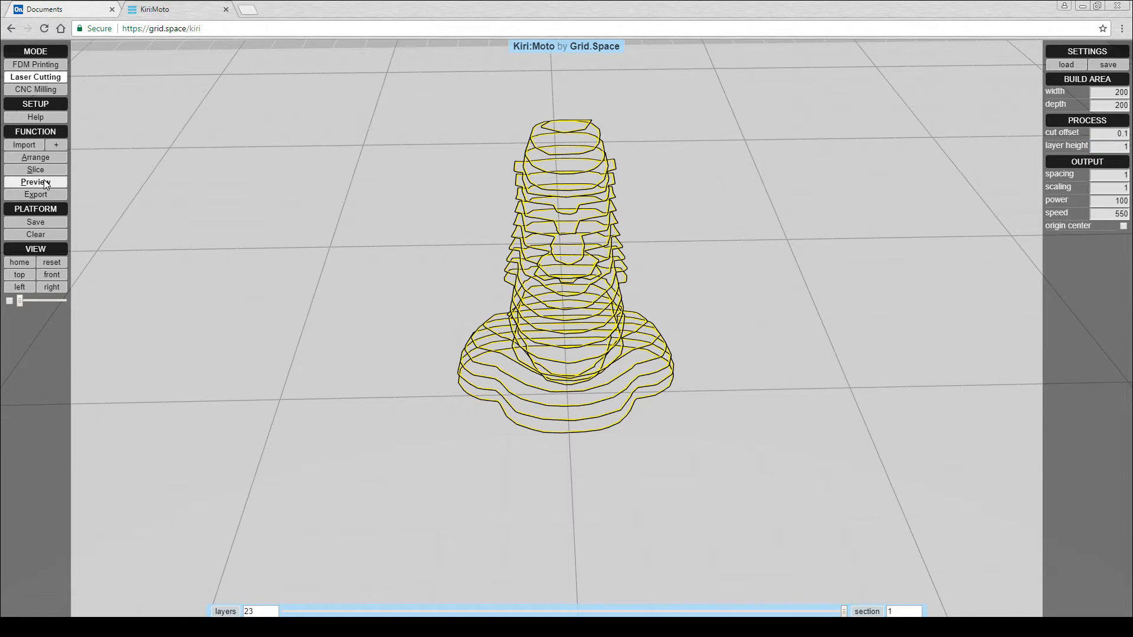
# Step: Preview the 23 Moai profiles laid flat, then open the Export options dialog
pyautogui.click(34, 181)
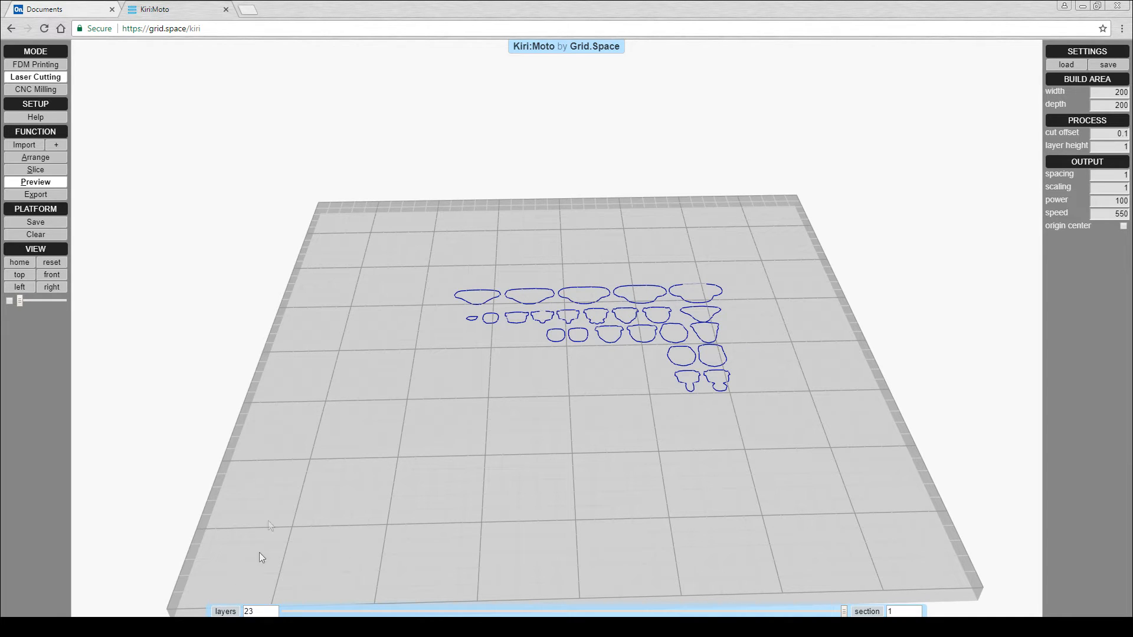
pyautogui.click(35, 195)
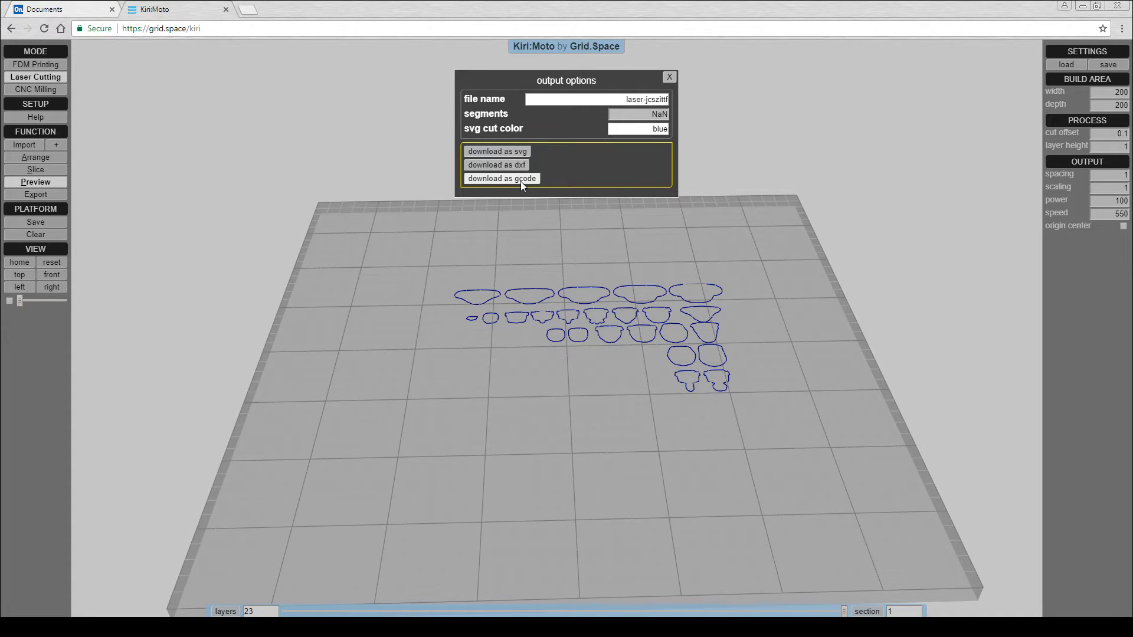
# Step: Choose 'download as gcode' in Kiri:Moto's output options
pyautogui.click(501, 178)
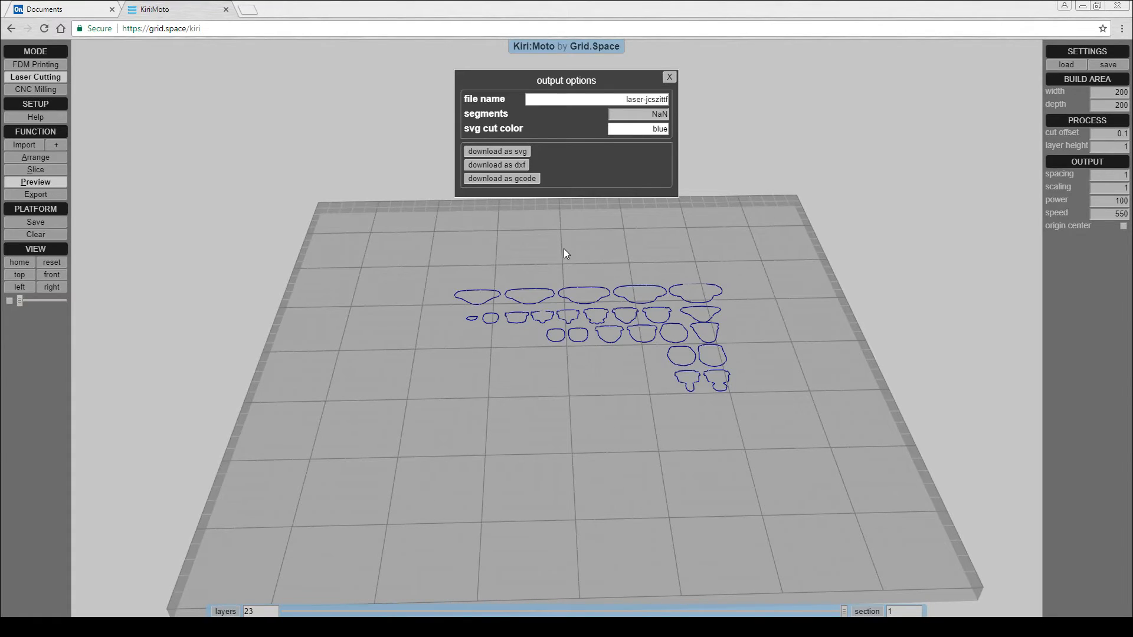
pyautogui.moveTo(560, 235)
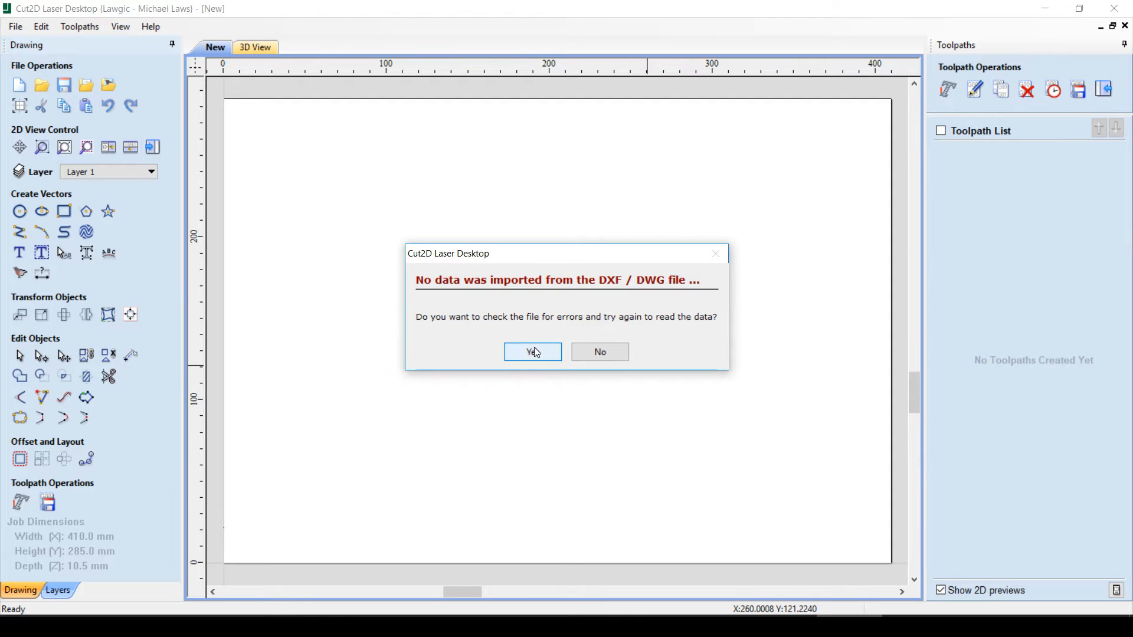
# Step: Accept Cut2D's DXF import error and syntax warning, then download the profiles as SVG
pyautogui.click(531, 351)
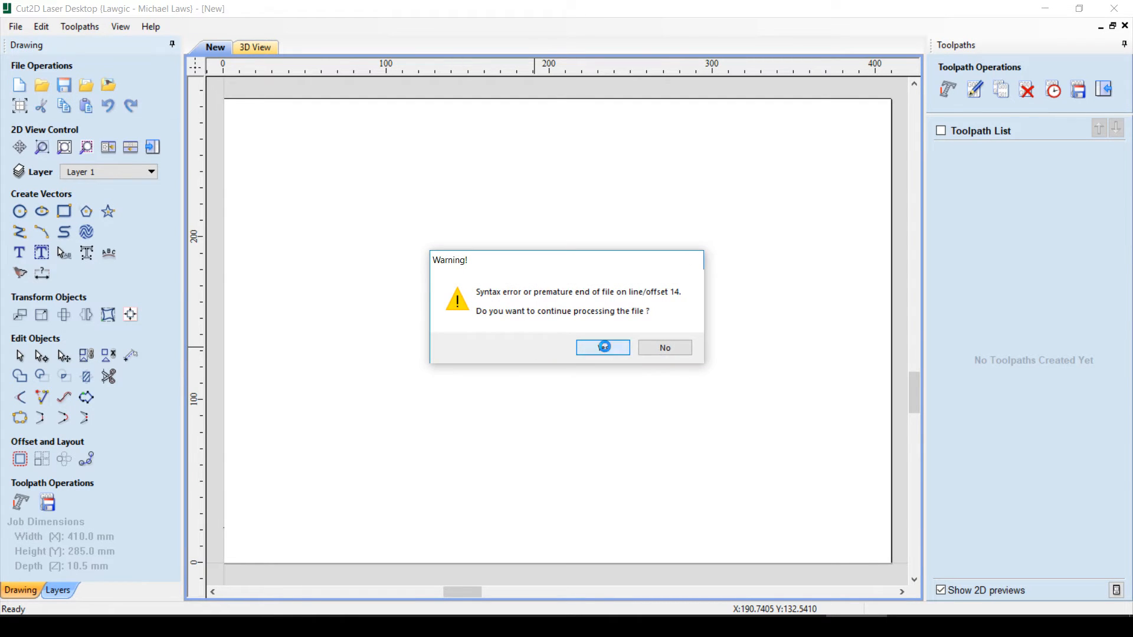
pyautogui.click(603, 348)
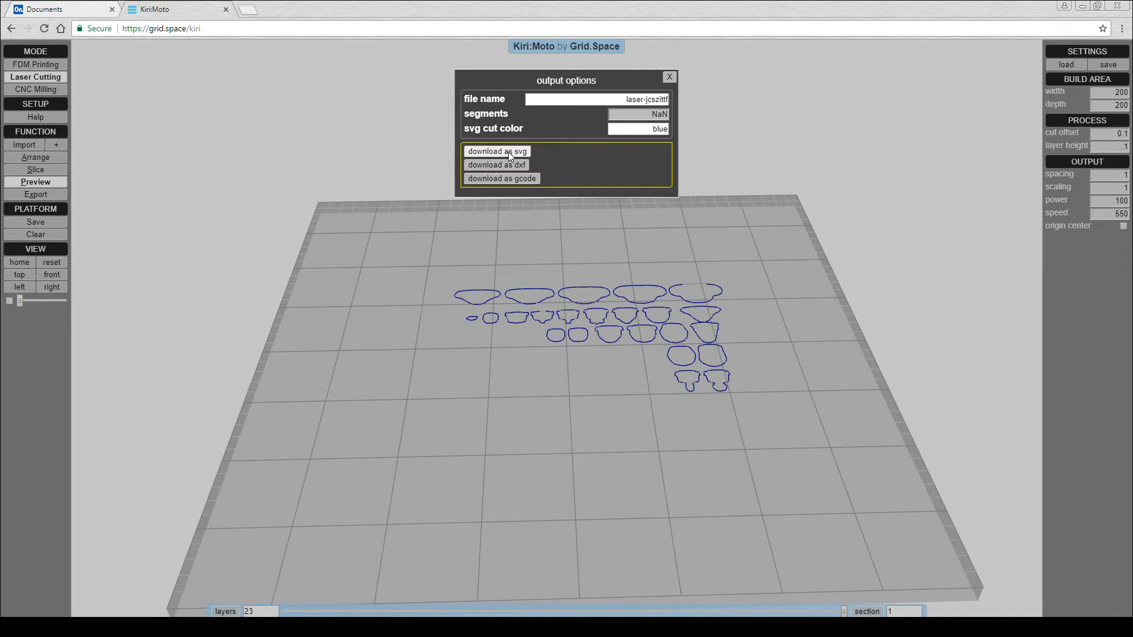
pyautogui.click(497, 151)
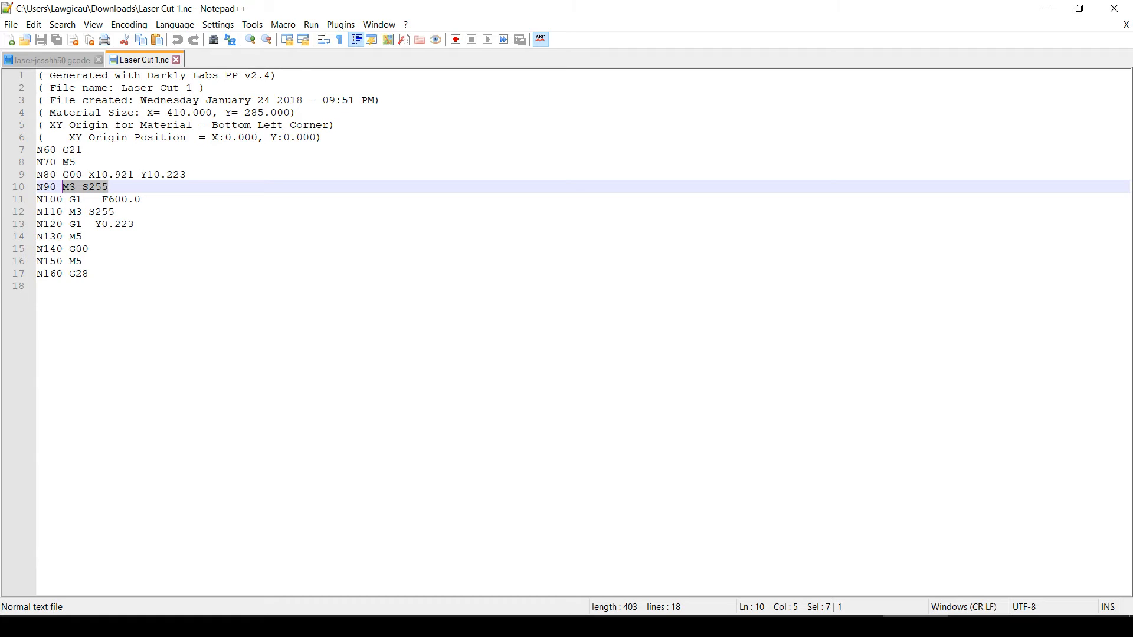
# Step: In the laser G-code tab, Replace All M106 S256 with M3 S255, and M107 with M5
pyautogui.click(51, 59)
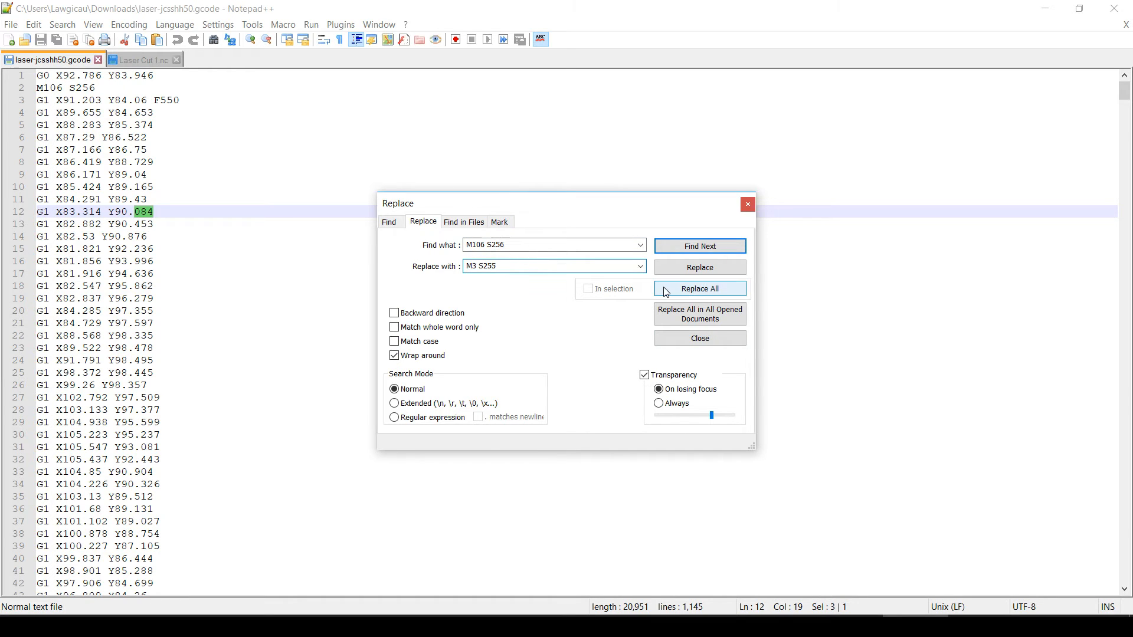
pyautogui.click(699, 289)
pyautogui.write('M107')
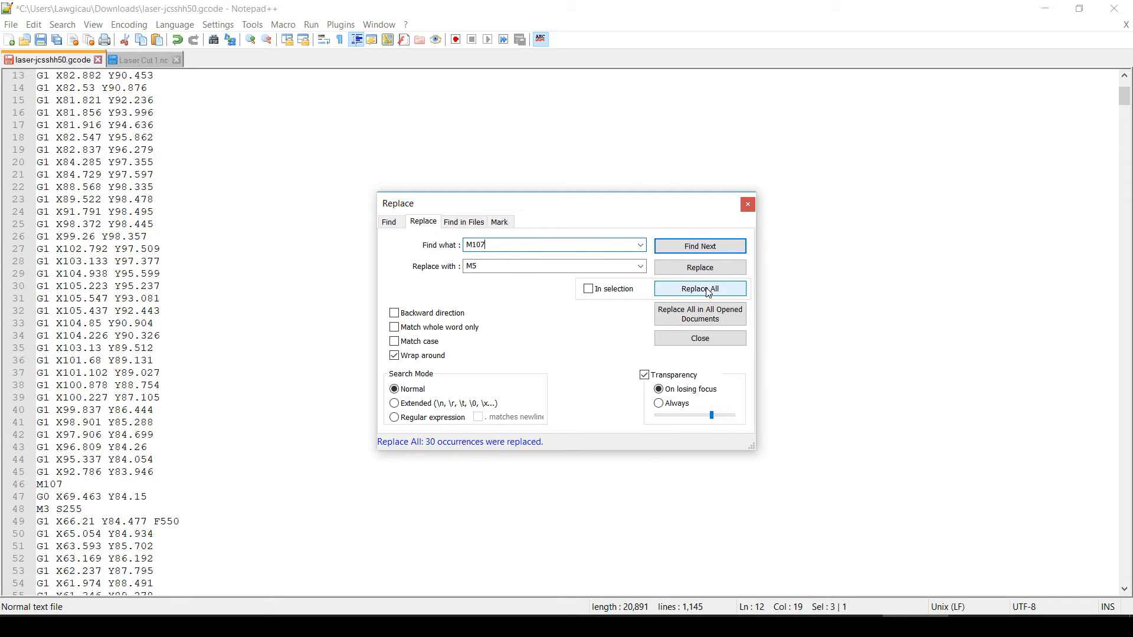
pyautogui.click(699, 289)
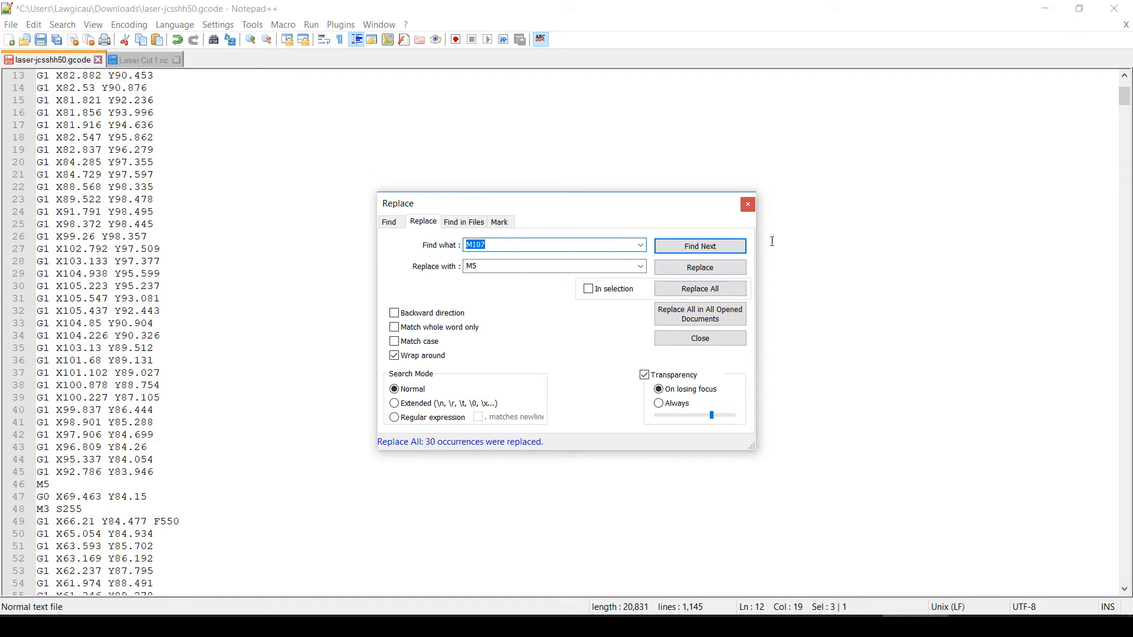